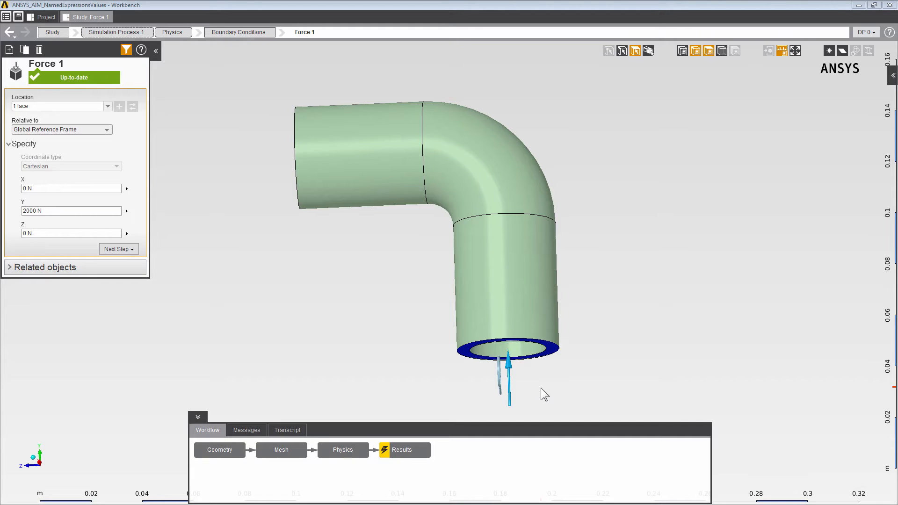
mouse_move(528, 380)
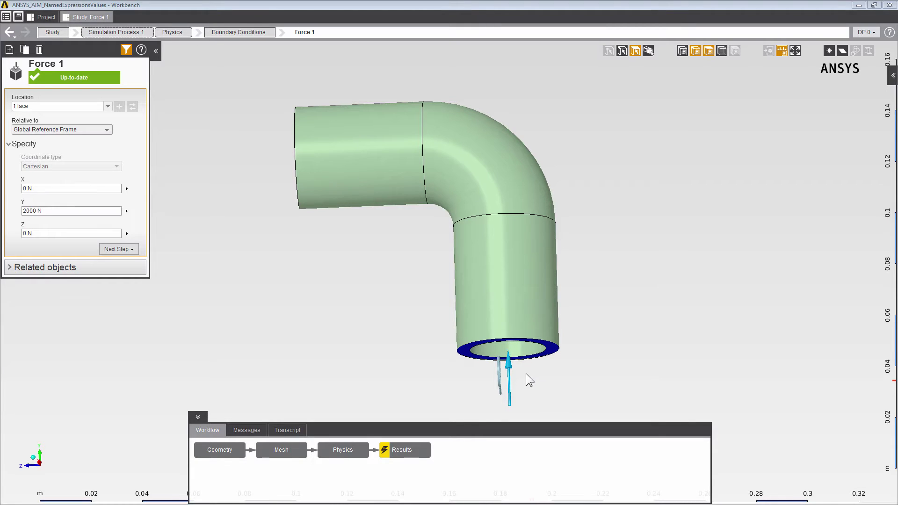
mouse_move(524, 375)
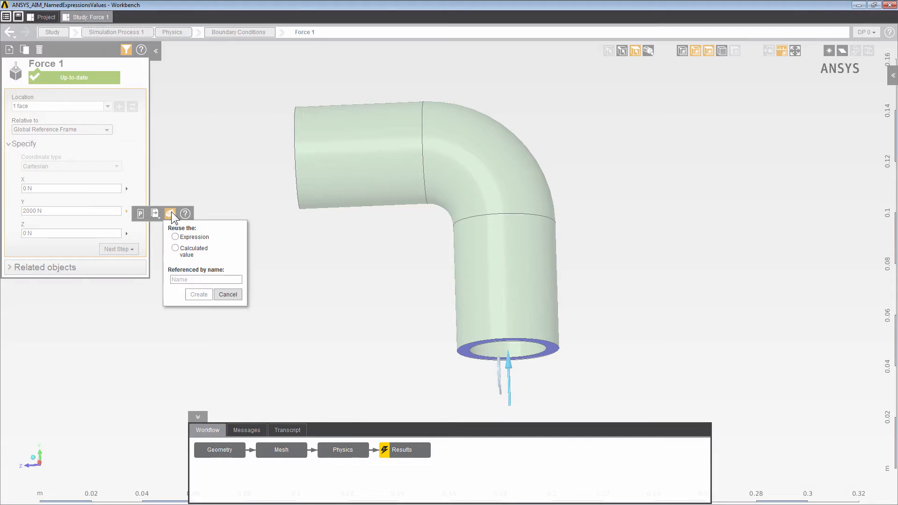
Turn Force 1's 2000 N Y value into the named expression ForceMag
click(175, 236)
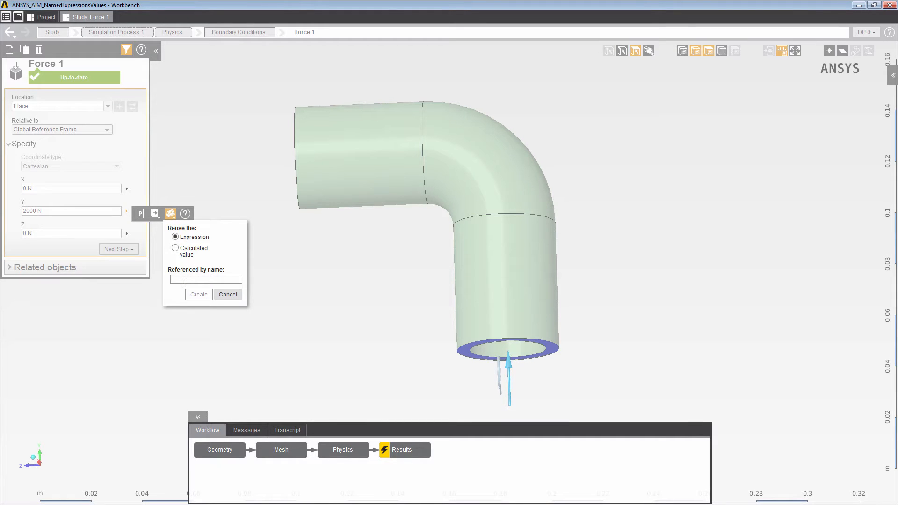
text(ForceMag)
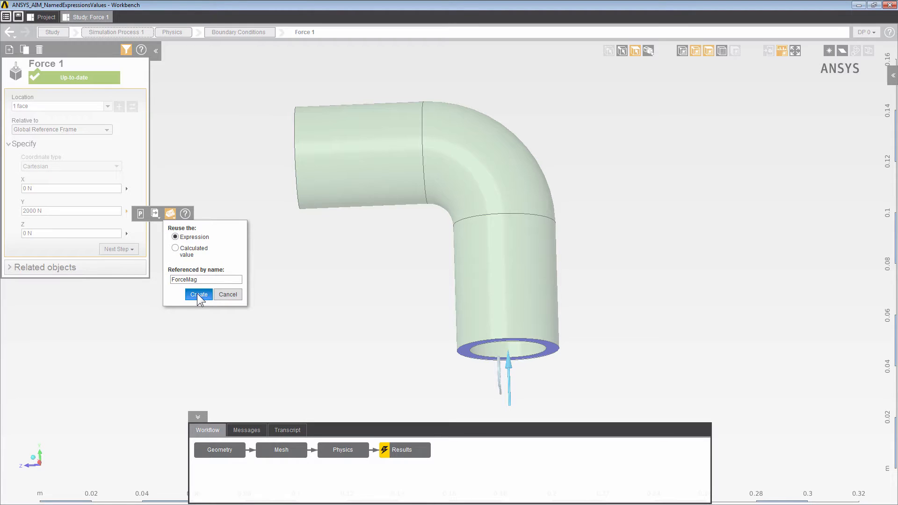
click(198, 294)
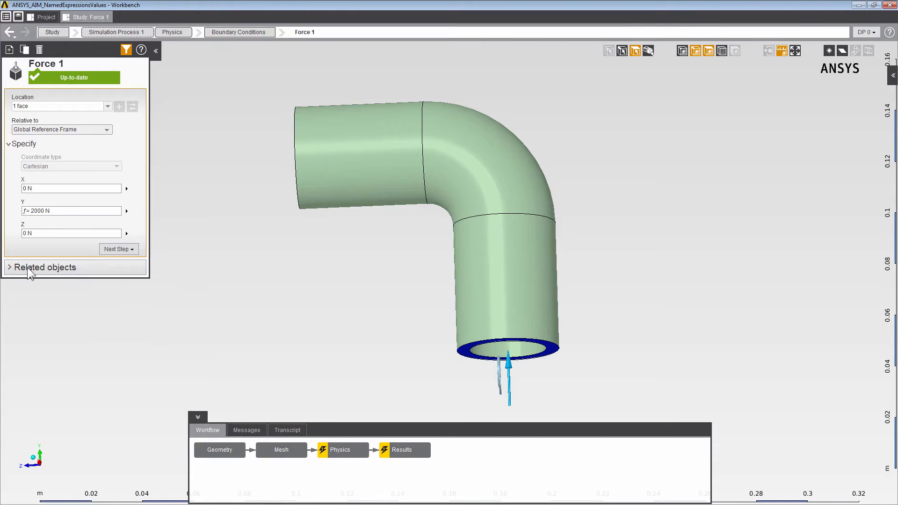
Open ForceMag from Force 1's related Named Expressions / Values
click(10, 267)
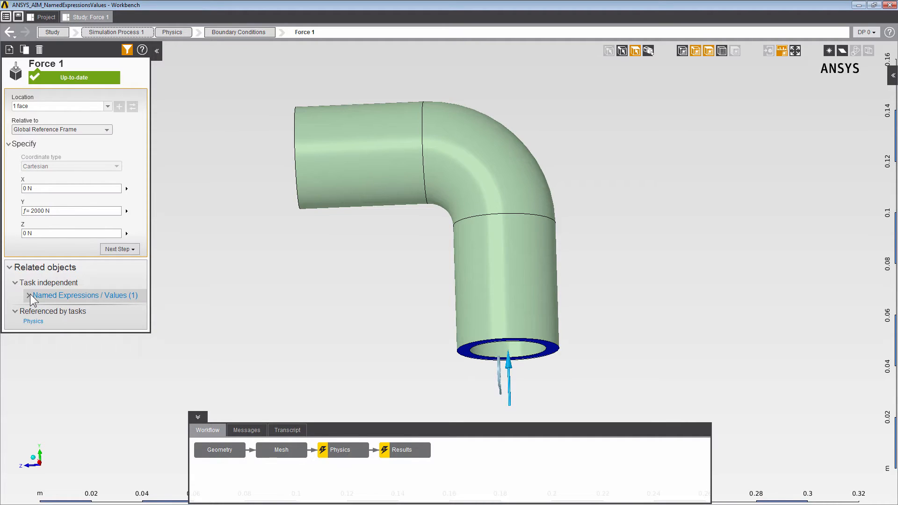
click(28, 295)
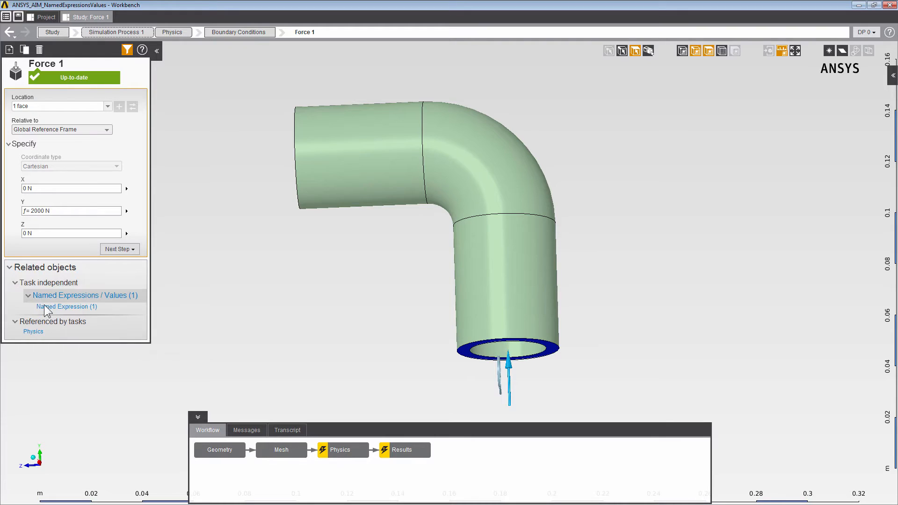
click(66, 307)
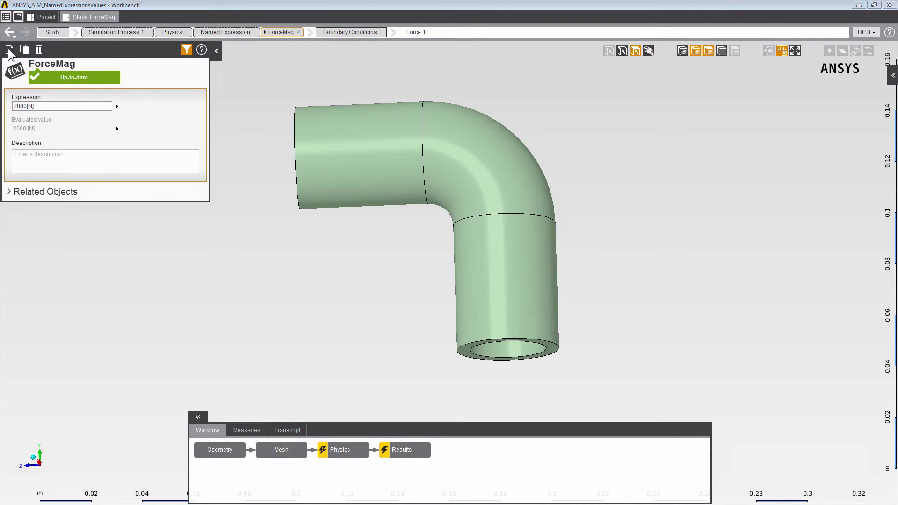
Create a new named expression ForceAngle with expression 45 [degree]
click(8, 50)
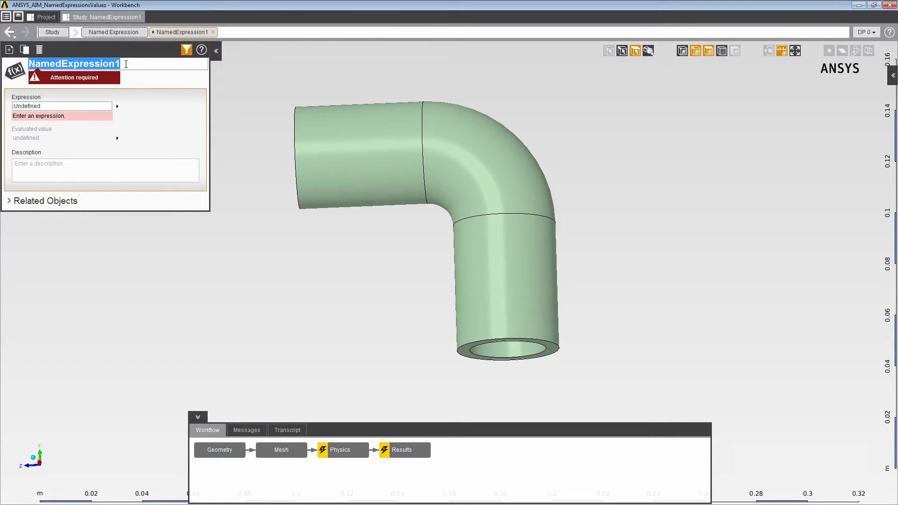
text(ForceA)
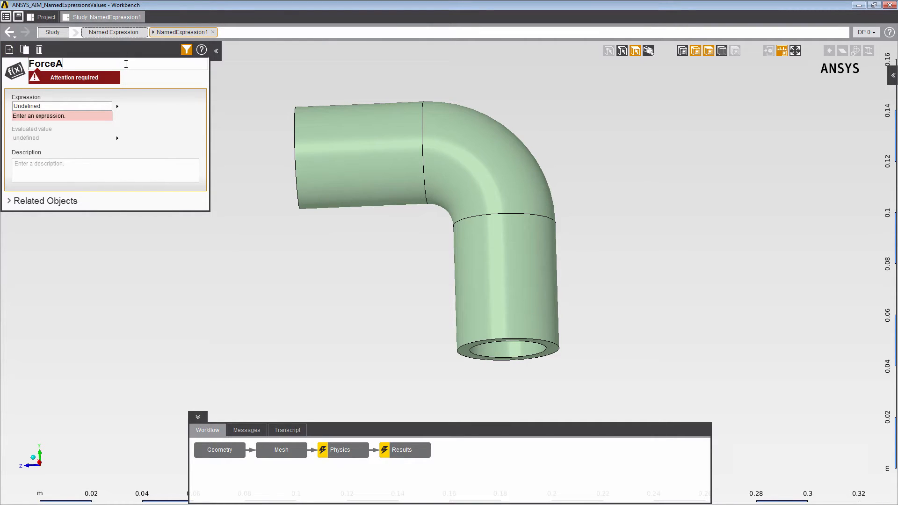
text(ngle)
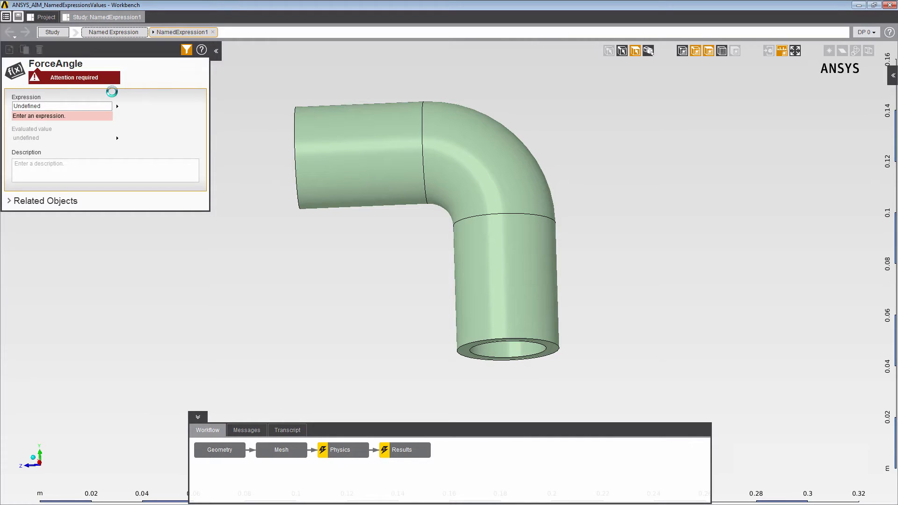
text(4)
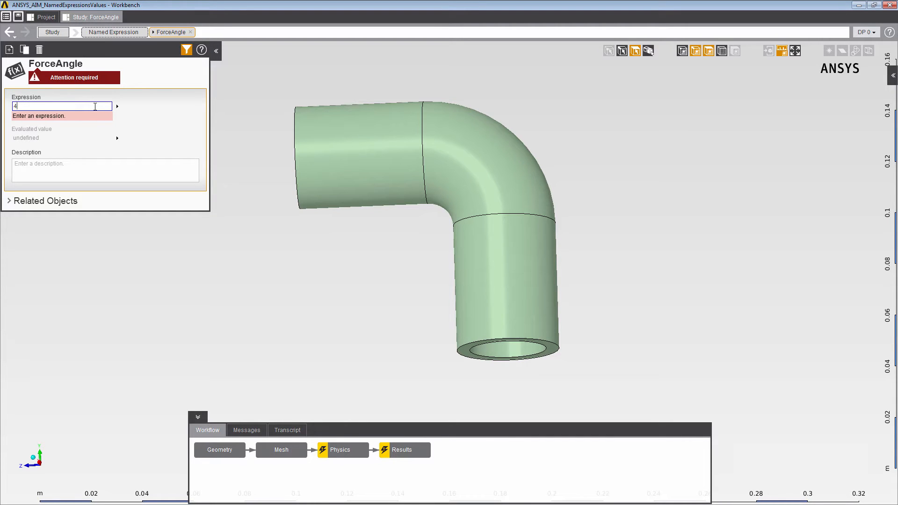
text(5 [degree)
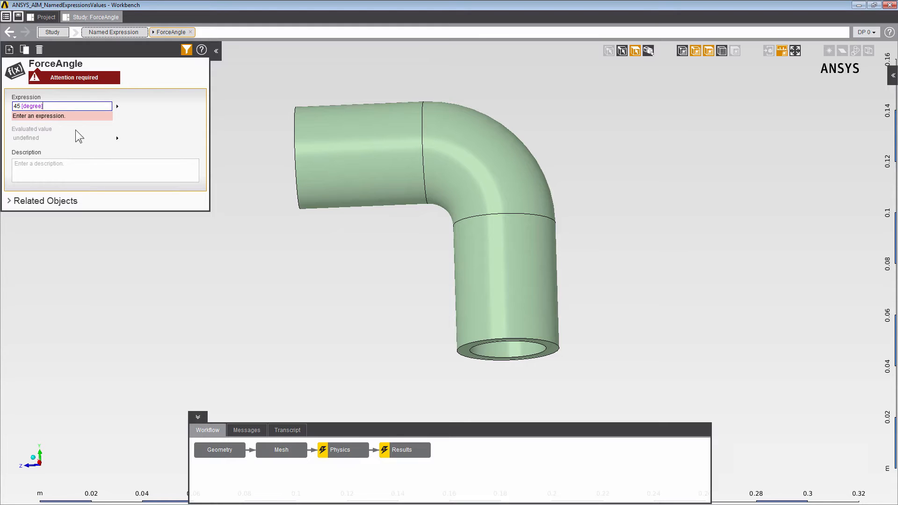
click(115, 32)
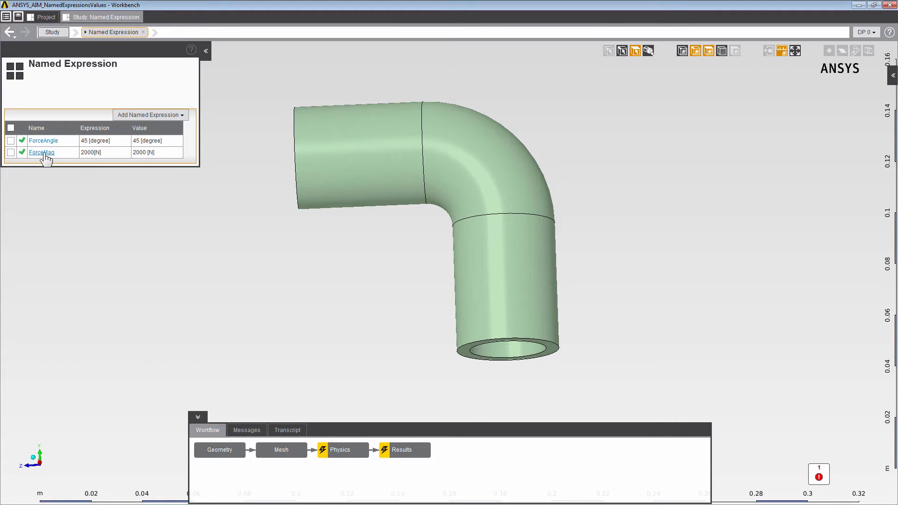
Return to Force 1 through ForceMag's related boundary conditions
click(42, 152)
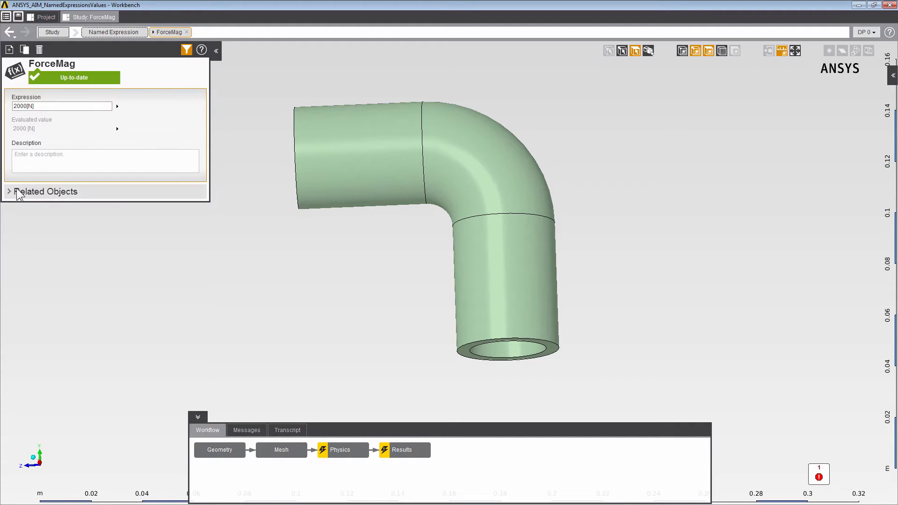
click(8, 192)
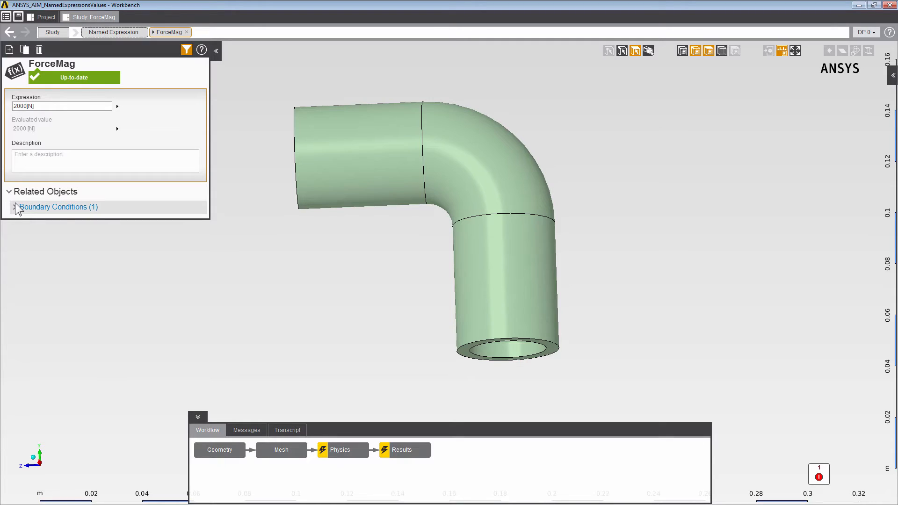
click(14, 206)
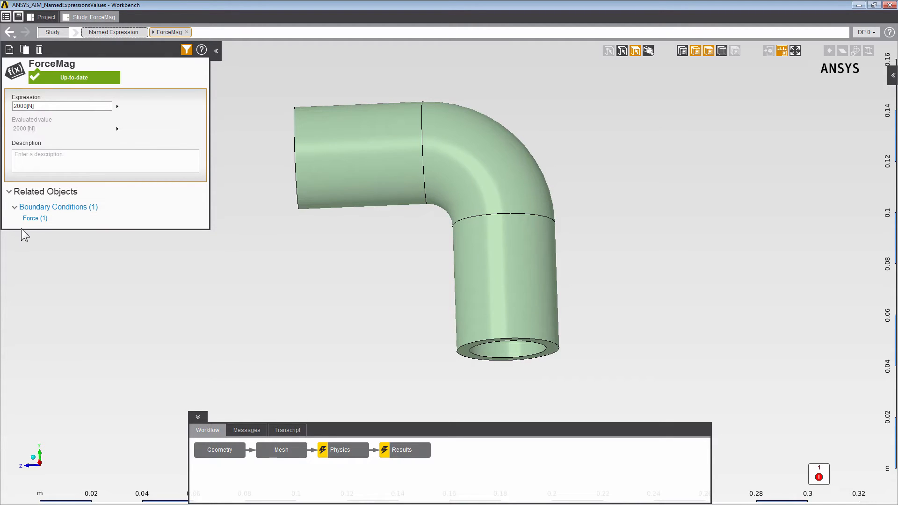
mouse_move(33, 218)
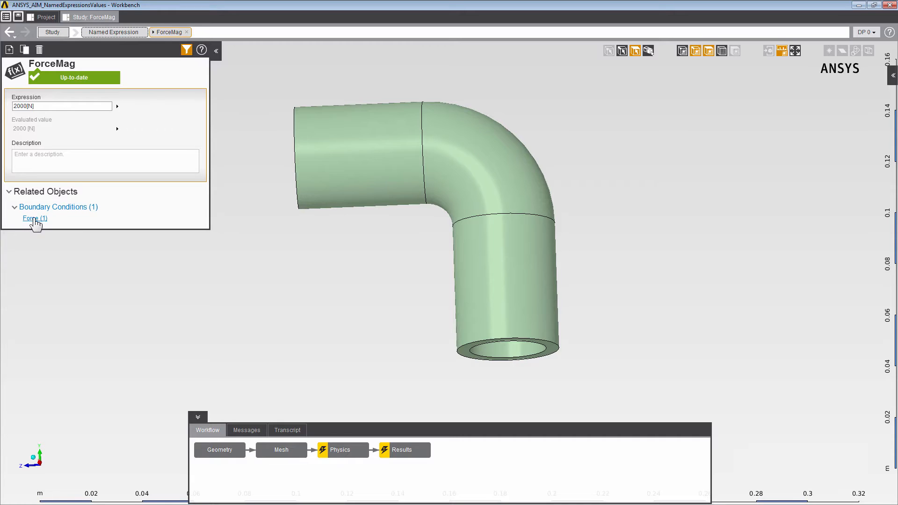
click(34, 218)
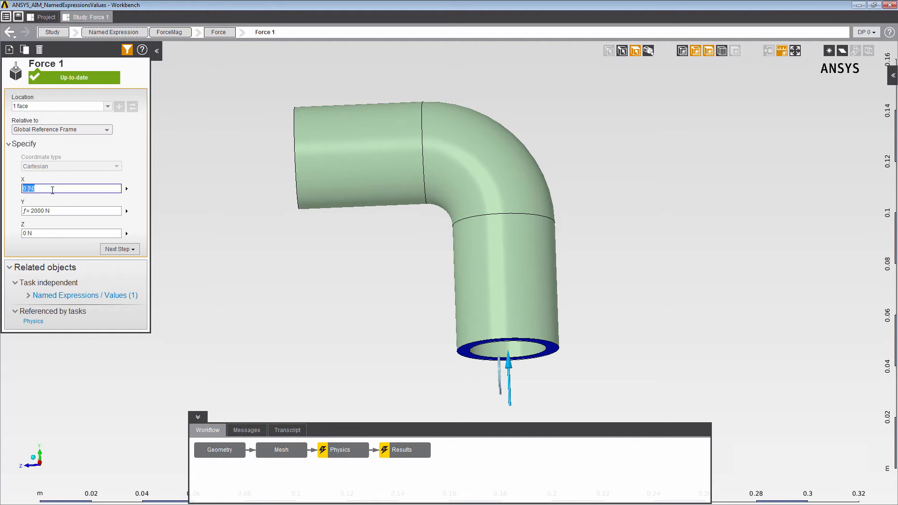
Enter ForceMag*cos(ForceAngle) for X and ForceMag*sin(ForceAngle) for Y, giving 1414.2 N each
text(Forc)
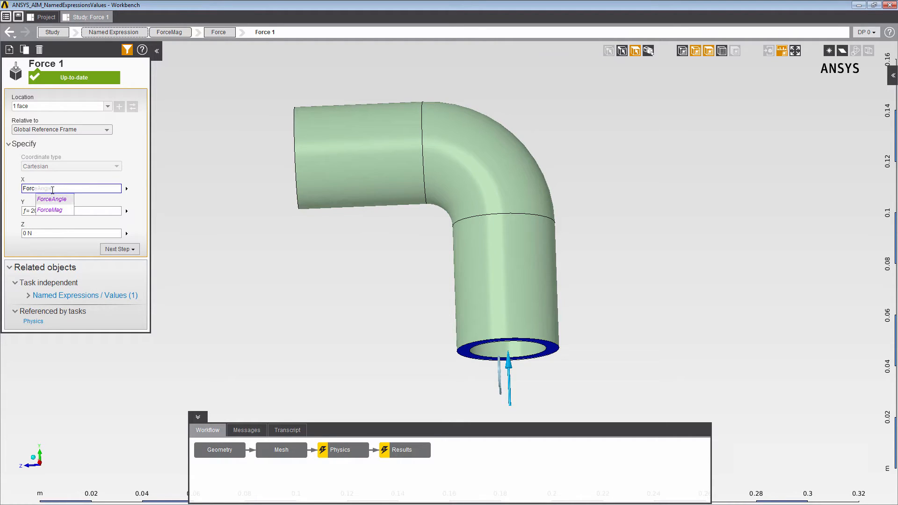
text(ForceMag*co)
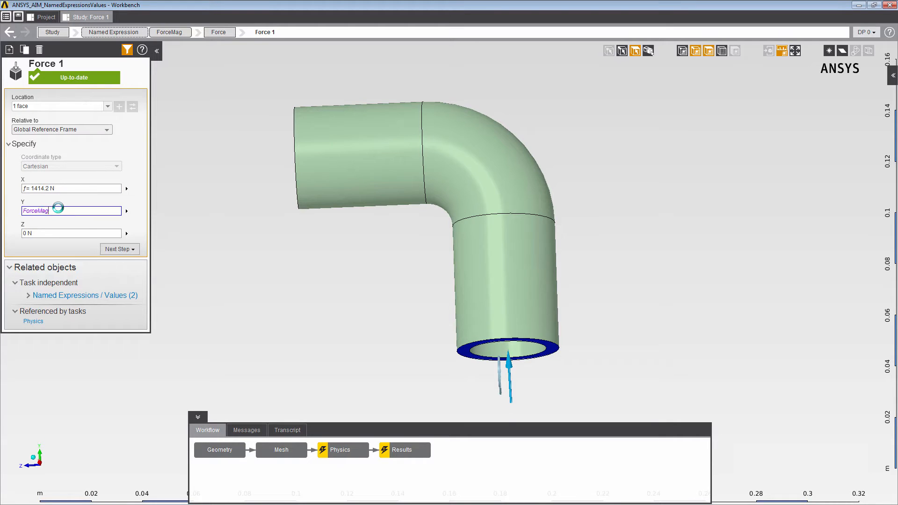
text(*s)
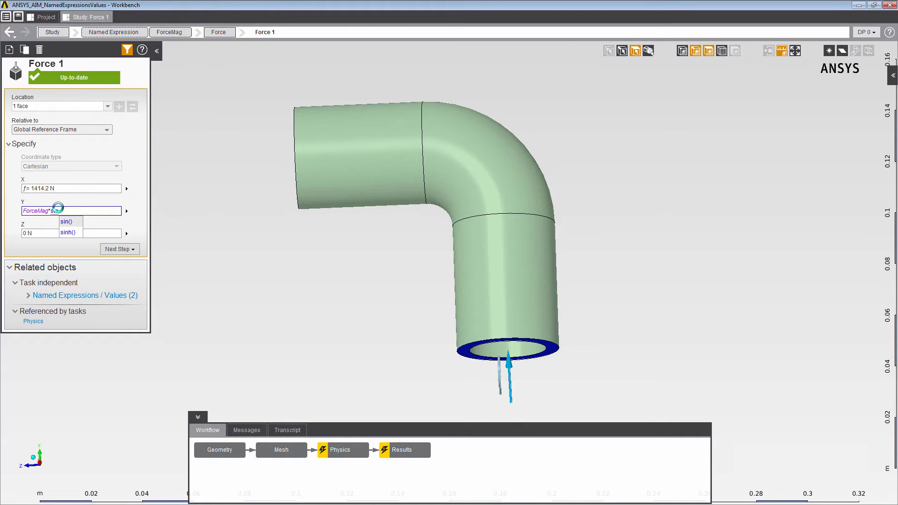
text(Force))
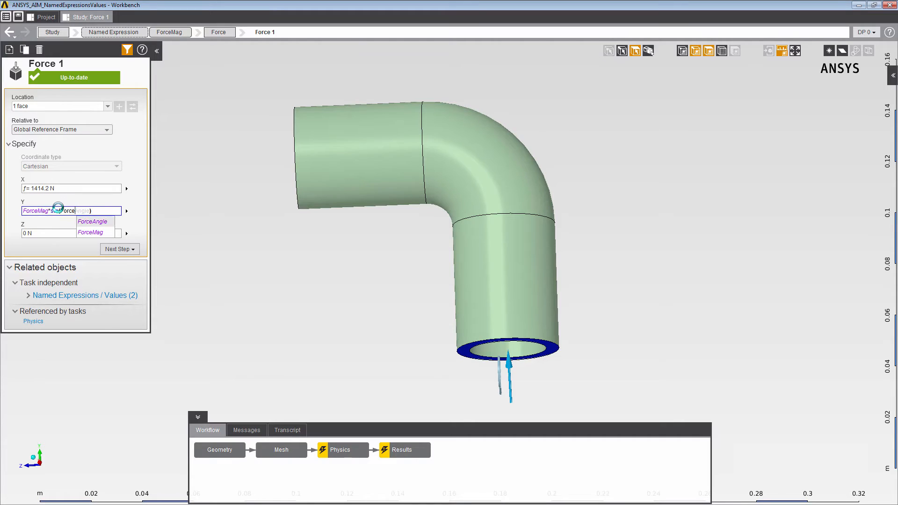
key(Enter)
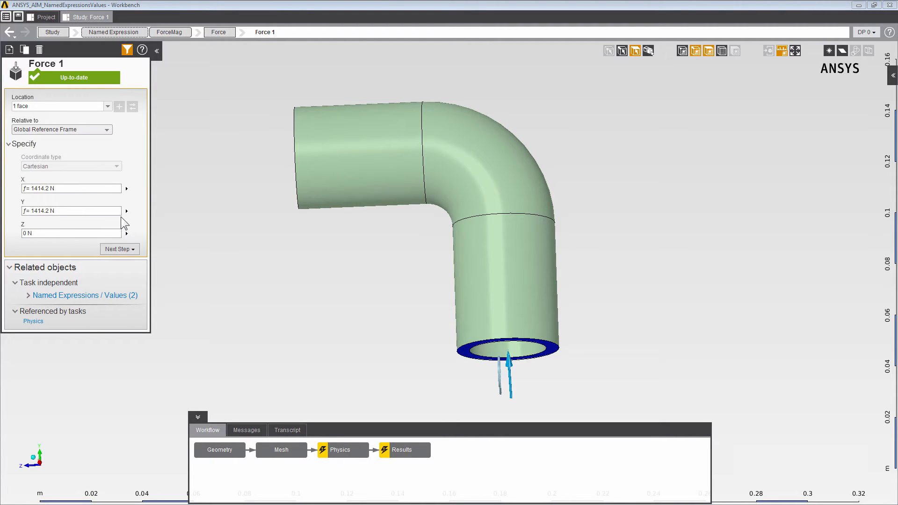
mouse_move(130, 214)
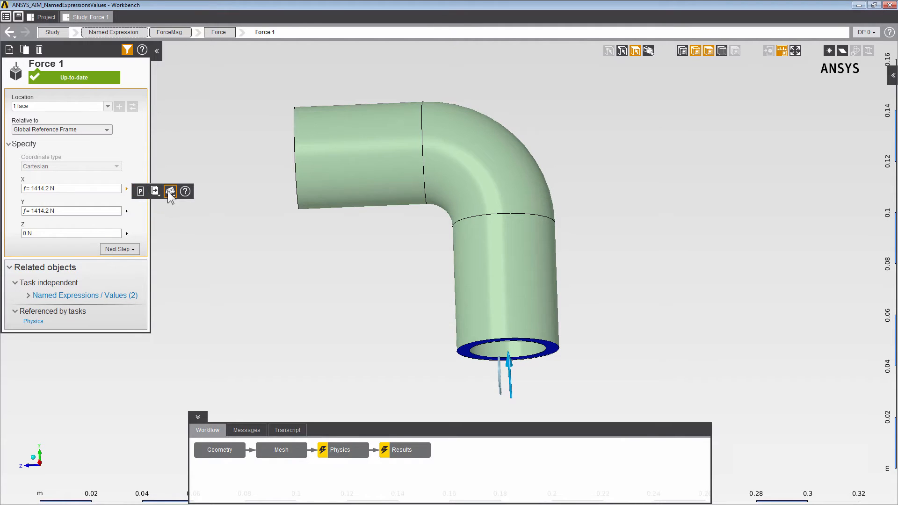
Reuse Force 1's X and Y component expressions as named expressions Fx and Fy
click(170, 191)
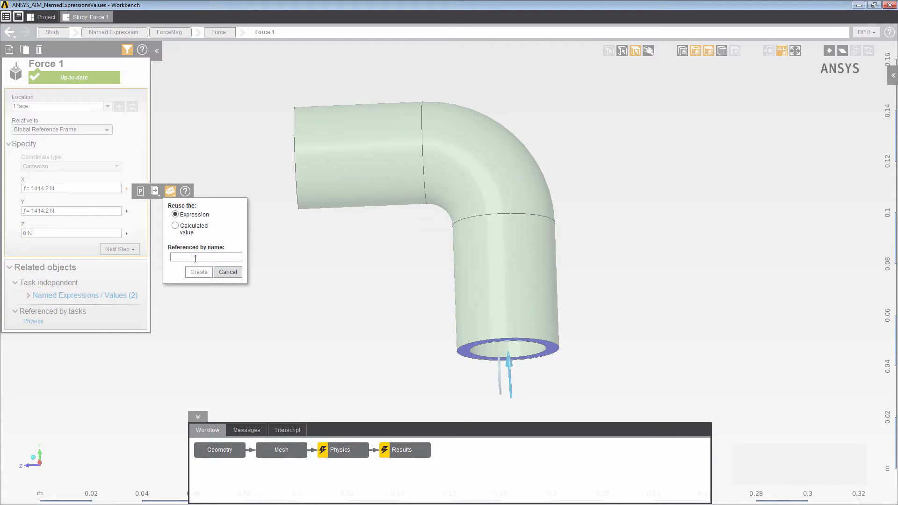
text(Fx)
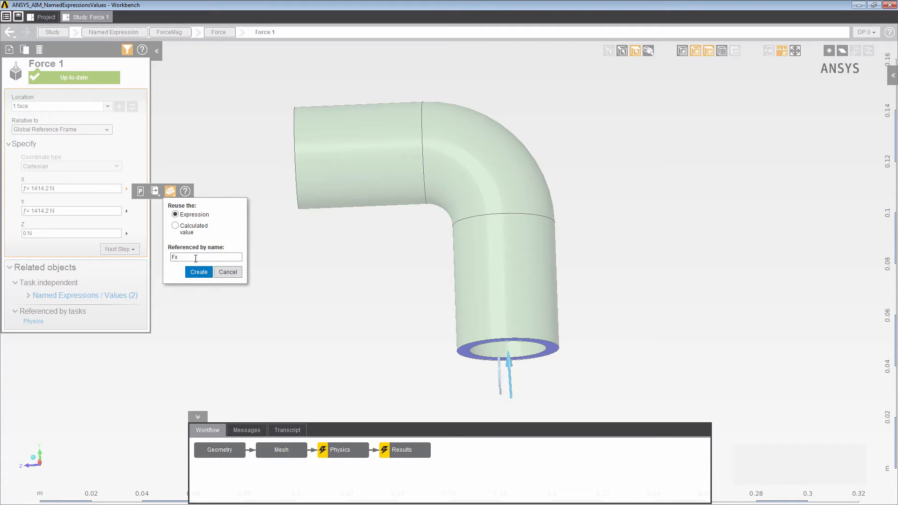
click(199, 271)
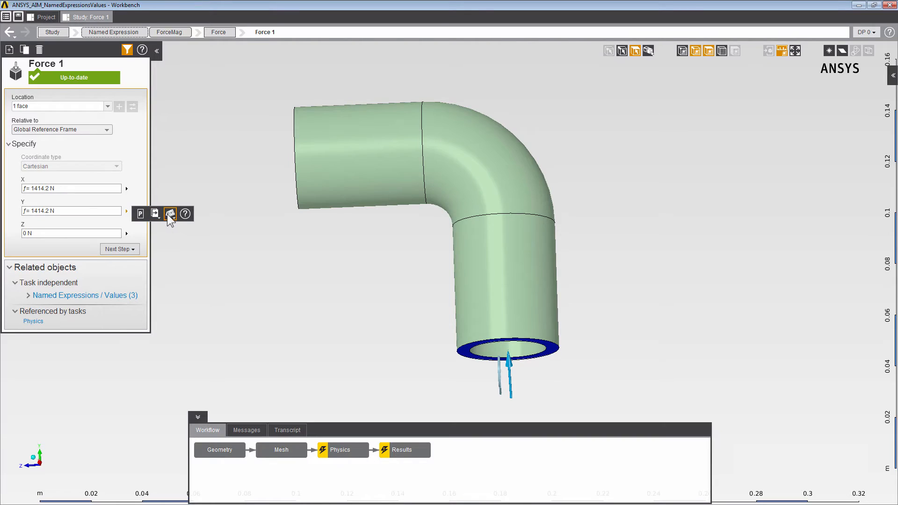
click(170, 214)
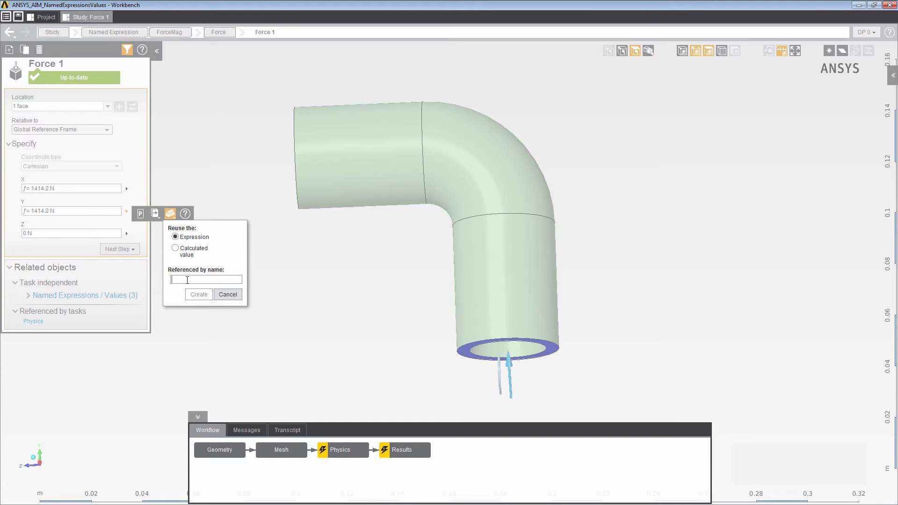
text(Fy)
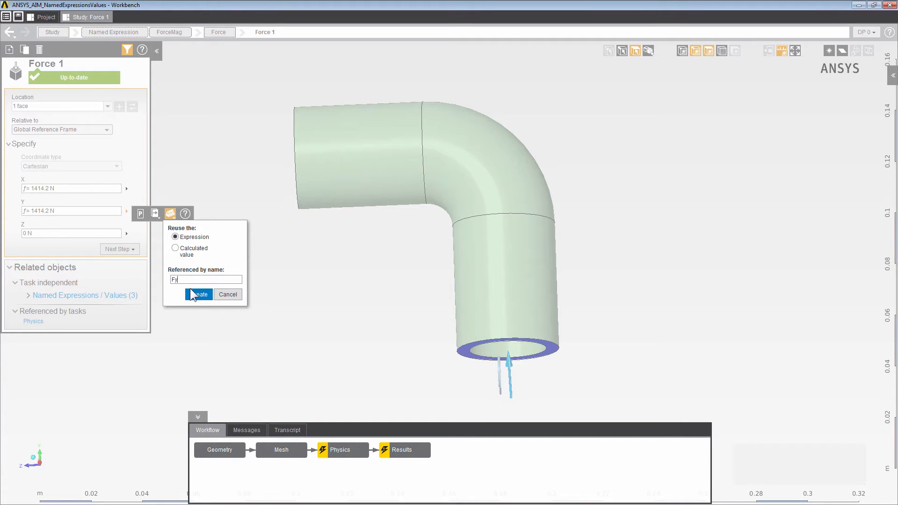
click(198, 295)
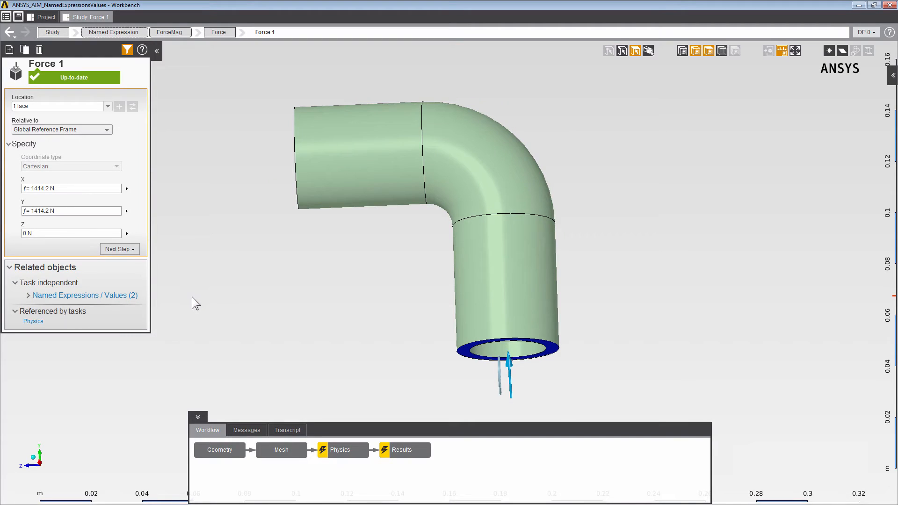
click(85, 295)
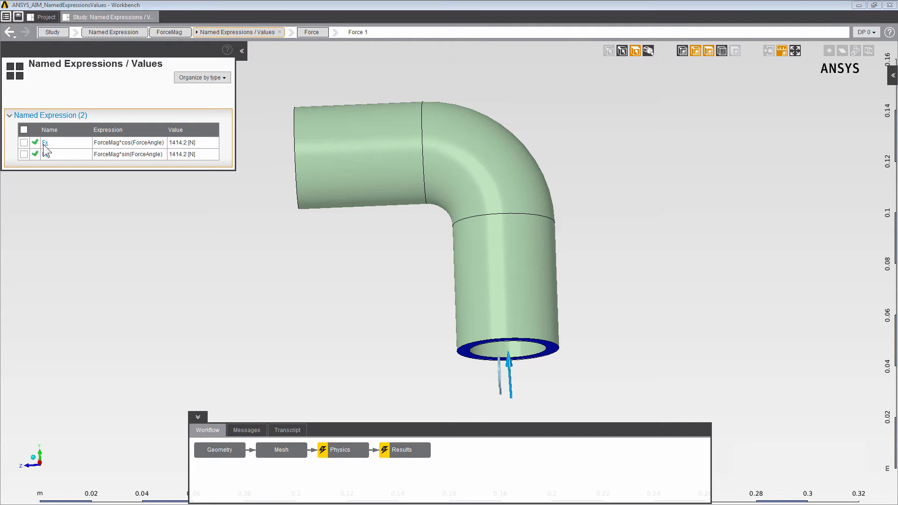
Show the named expressions Fx depends on, ForceMag and ForceAngle
click(45, 142)
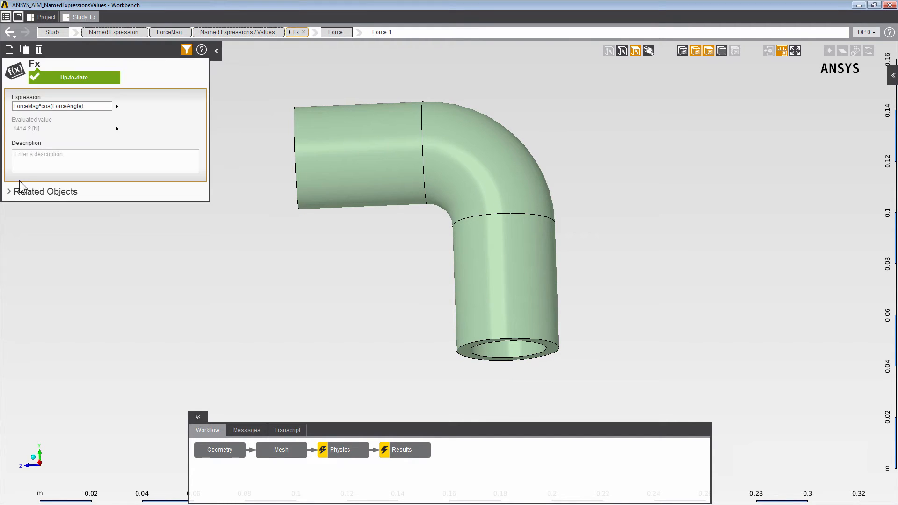
click(9, 191)
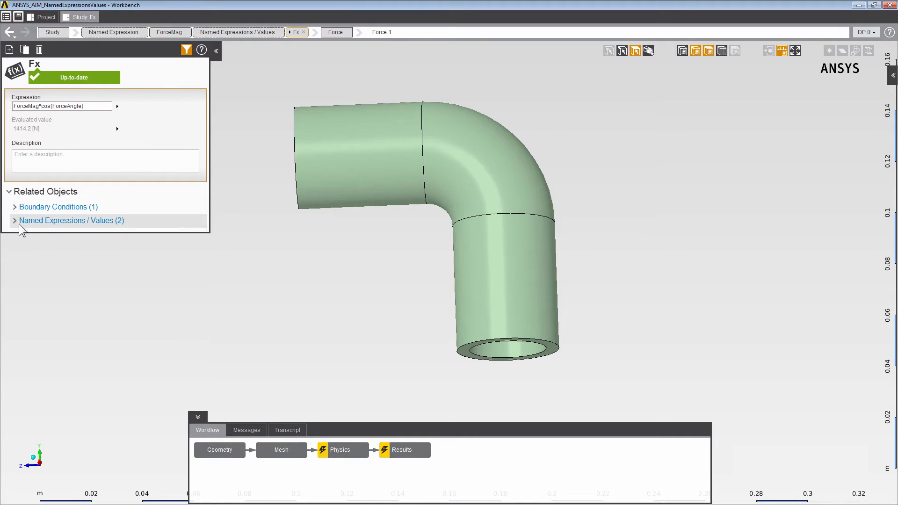
click(71, 220)
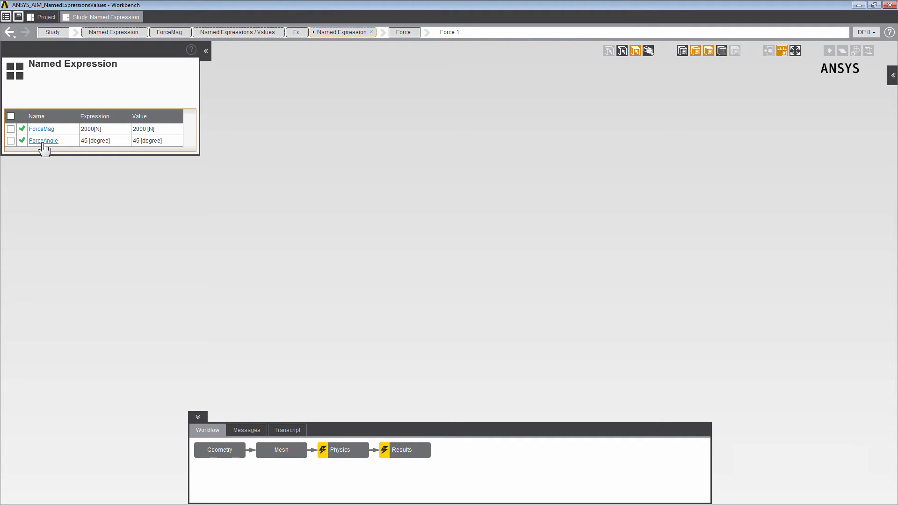
Change ForceAngle to 70 [degree] and review Fx (684.04 N) and Fy (1879.4 N)
click(42, 140)
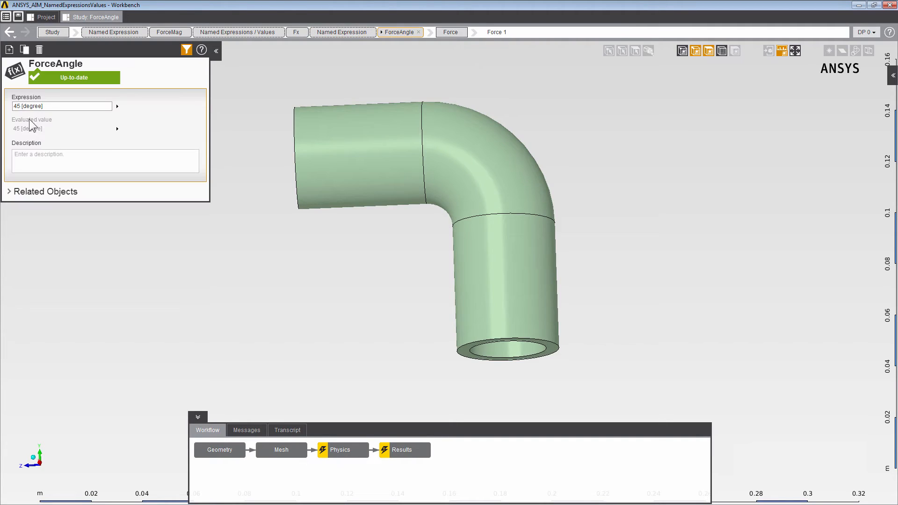
click(61, 106)
text(70)
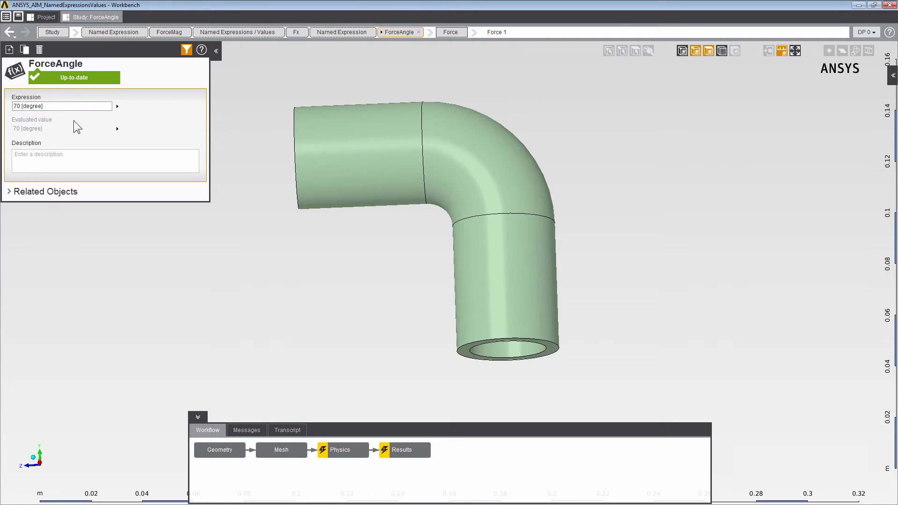
mouse_move(56, 129)
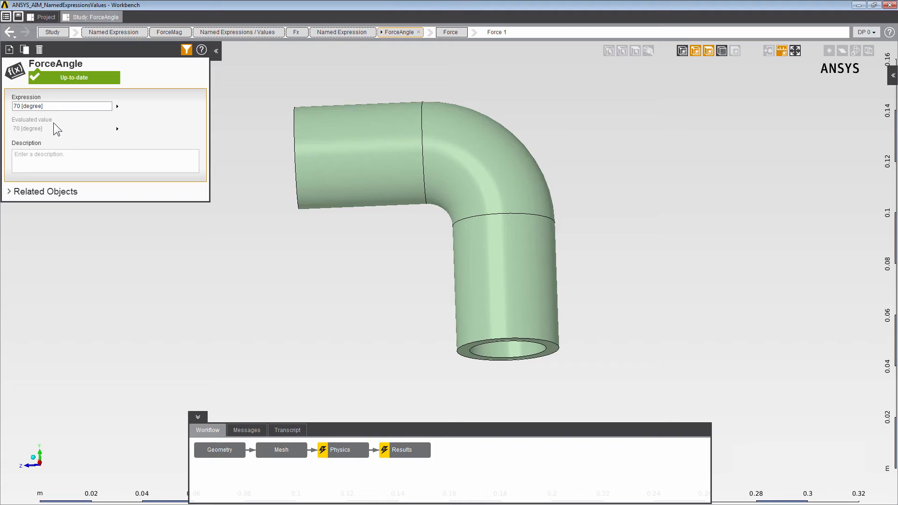
click(114, 32)
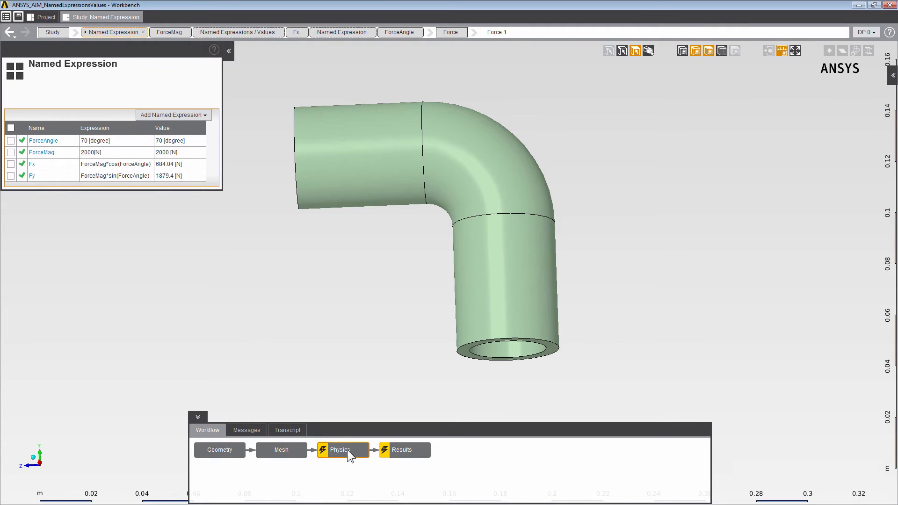
Reuse Structural Steel's 7850 kg/m³ density as the named expression MyDensity
click(345, 450)
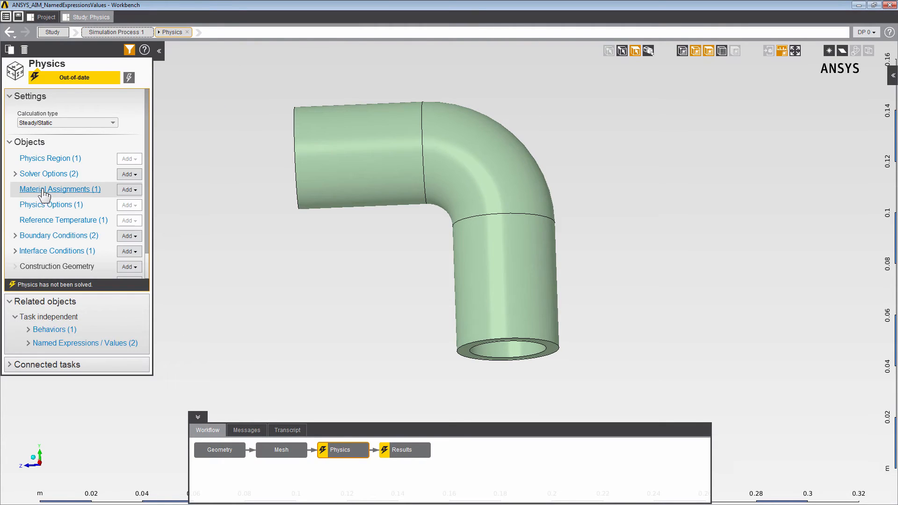
click(58, 189)
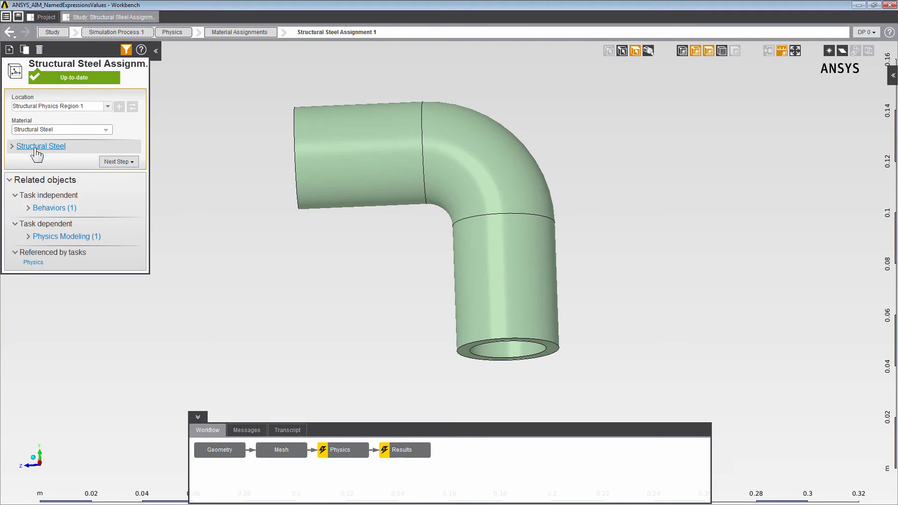
click(41, 146)
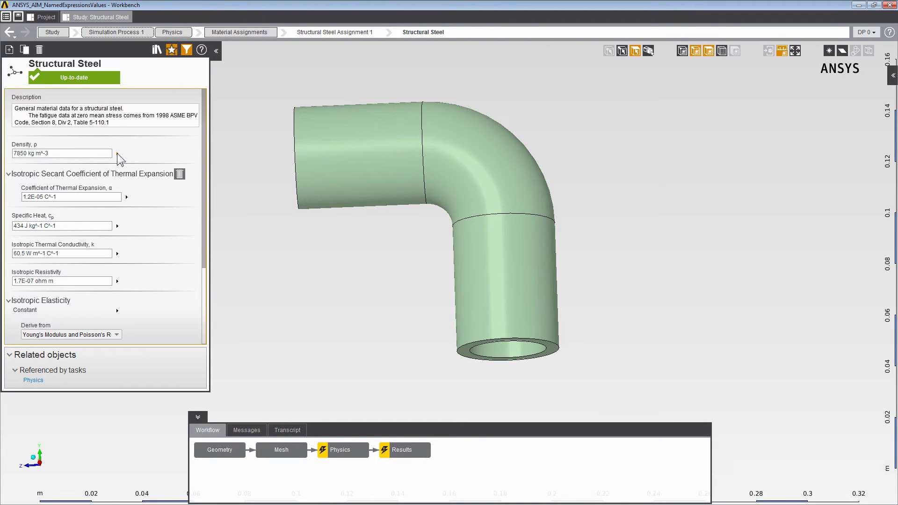
click(176, 156)
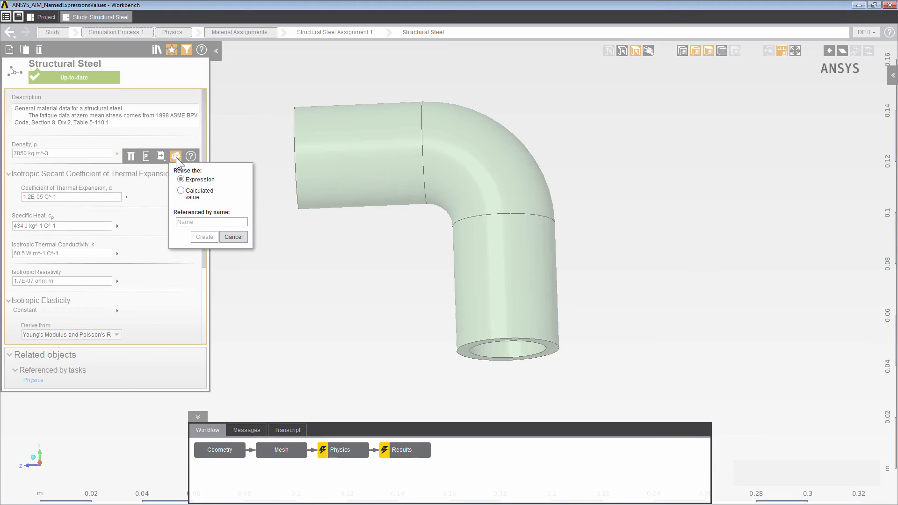
click(211, 222)
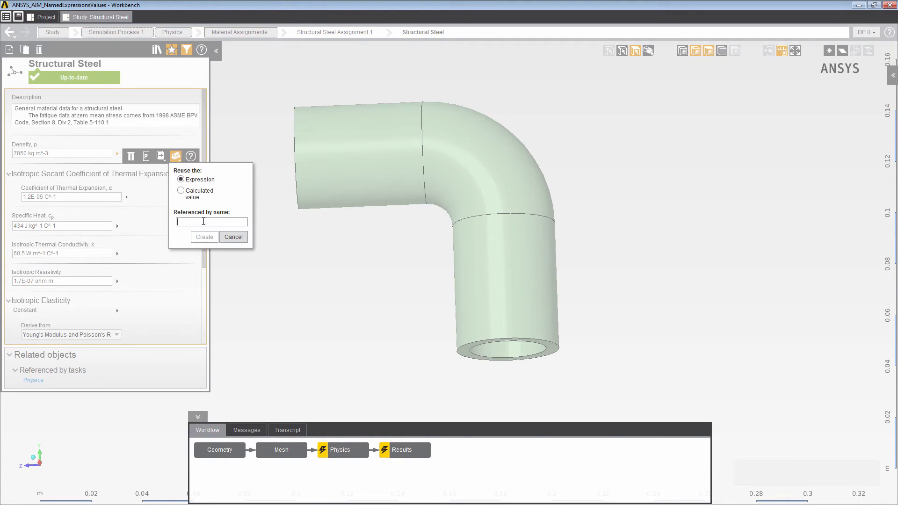
text(MyDensity)
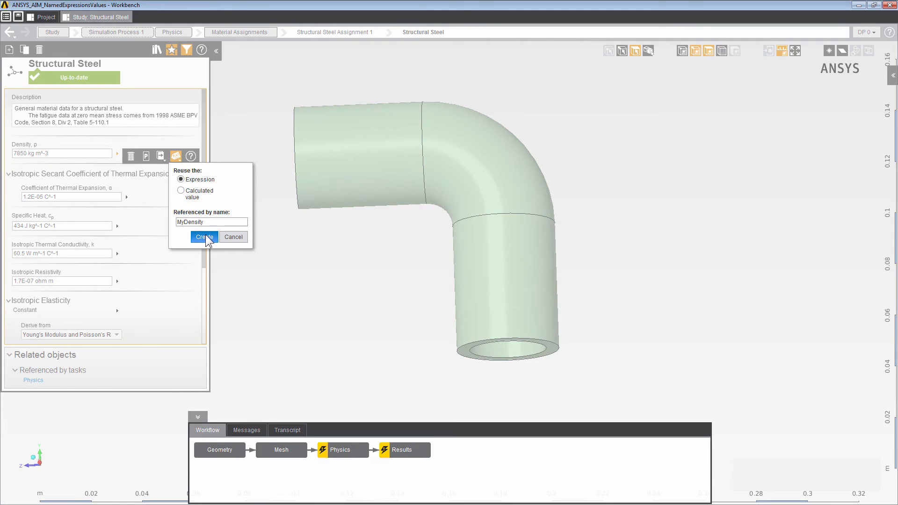
click(203, 237)
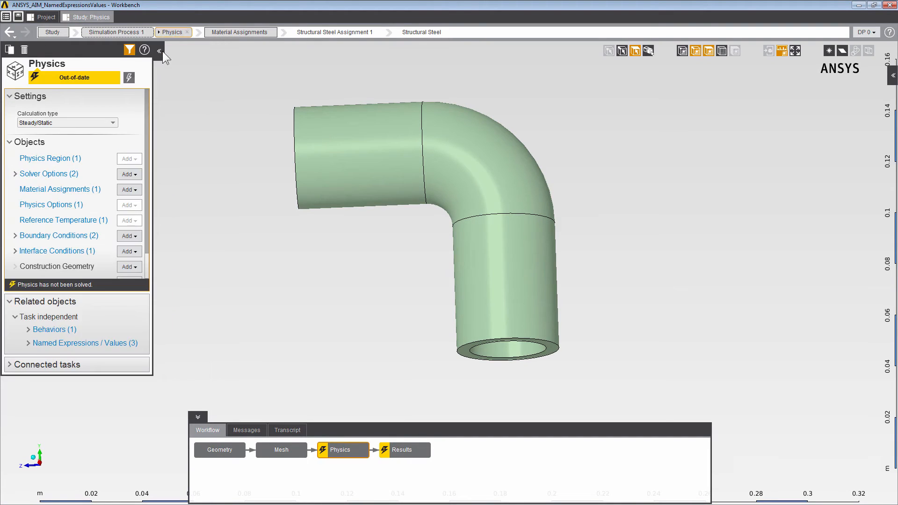
Update the out-of-date physics, then view the Results task
click(129, 78)
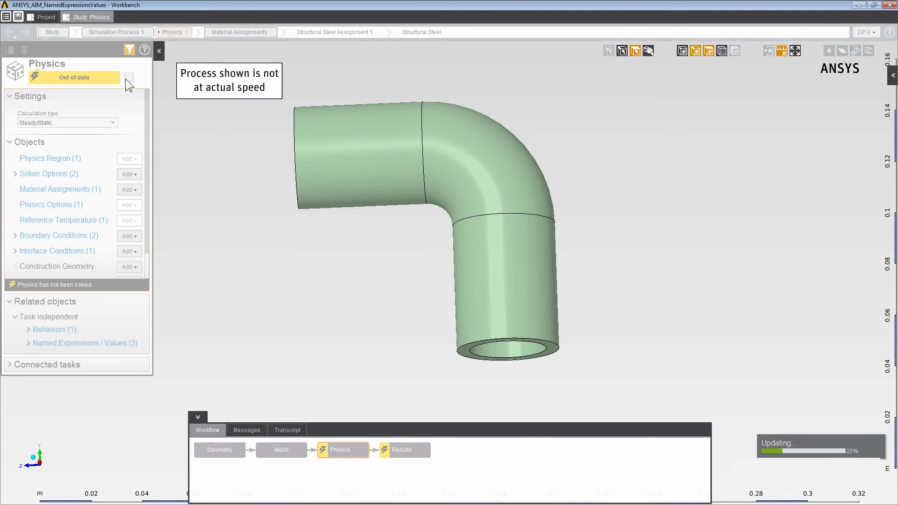
click(129, 77)
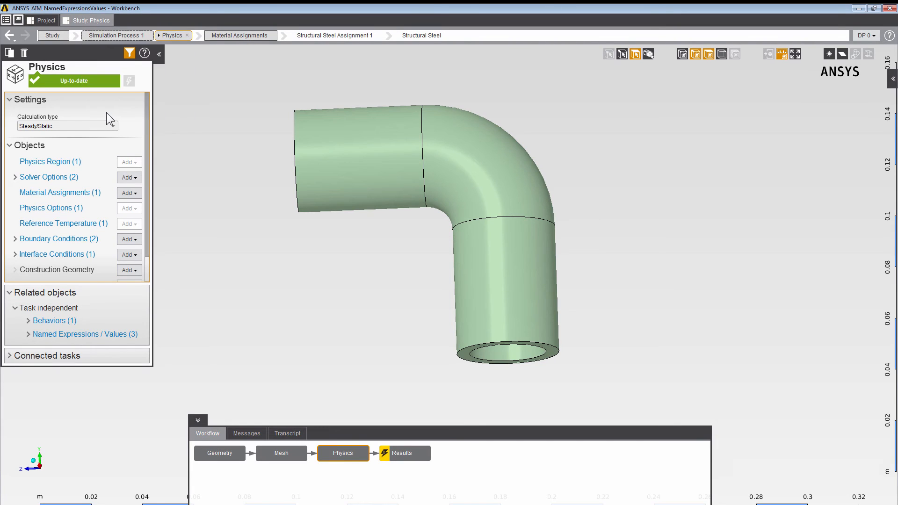
click(404, 453)
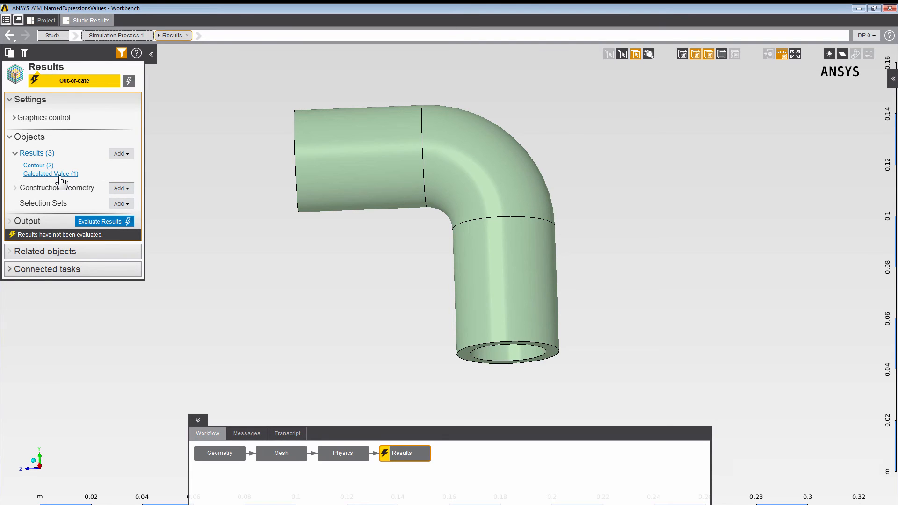
Reuse the element-volume sum as the named value MyVolume and evaluate it
click(51, 174)
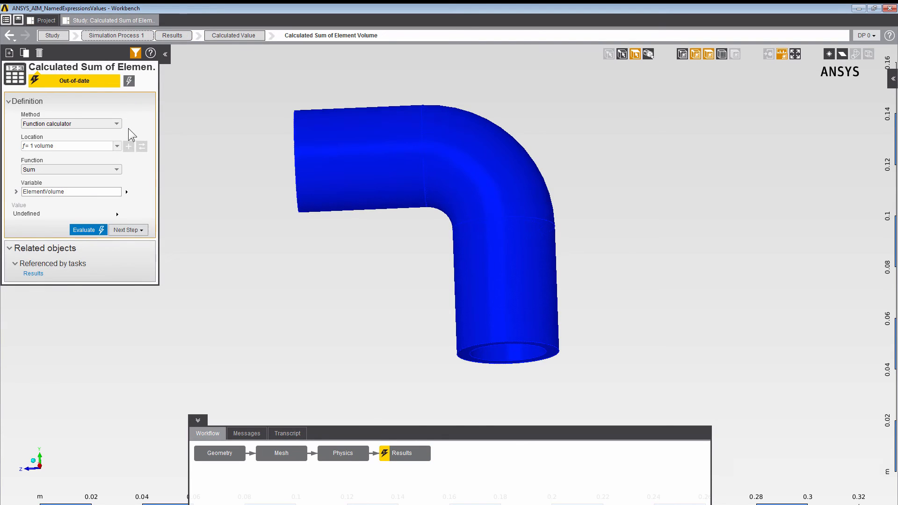
mouse_move(120, 220)
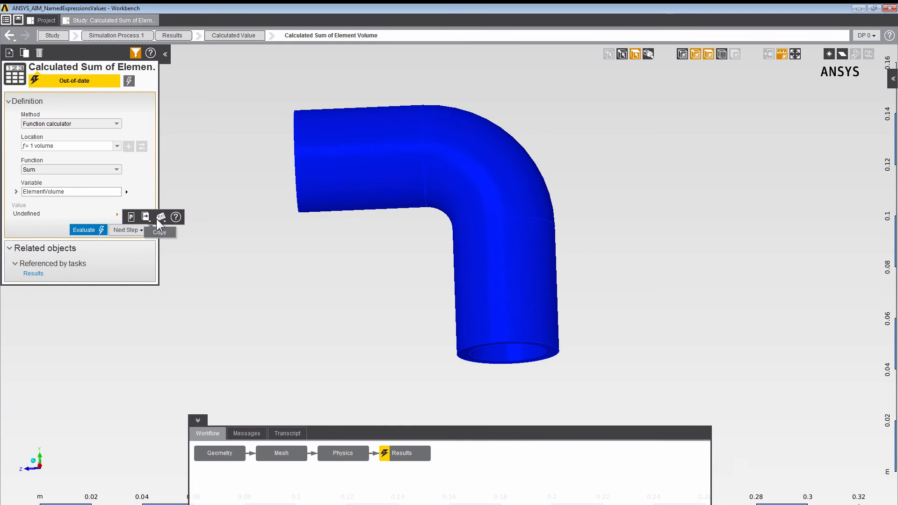
click(161, 217)
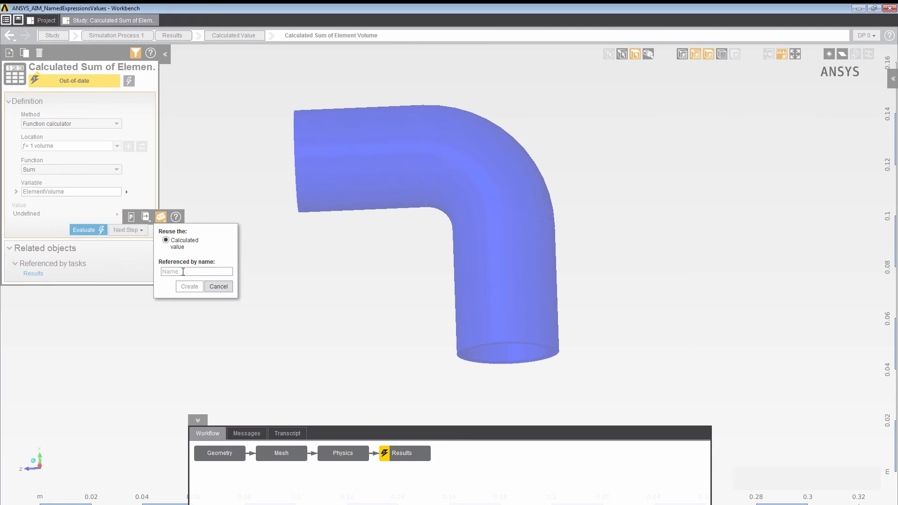
text(MyVolume)
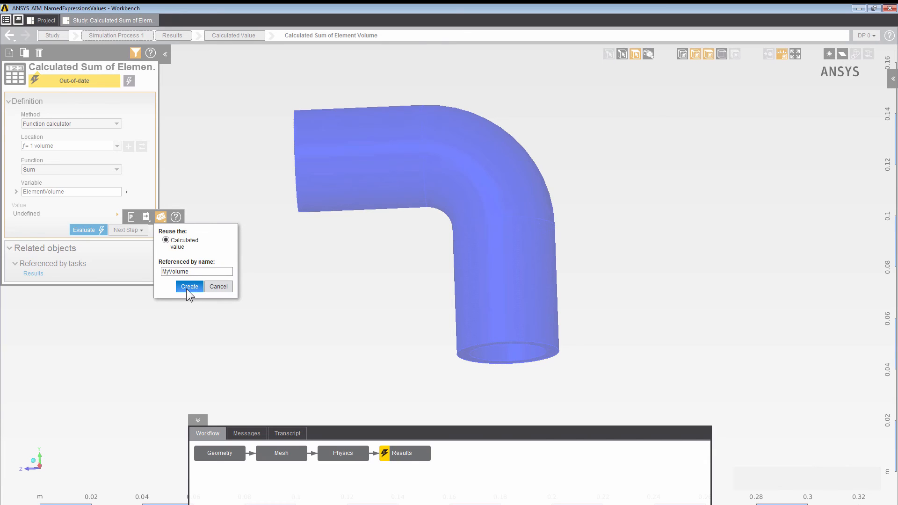
click(189, 286)
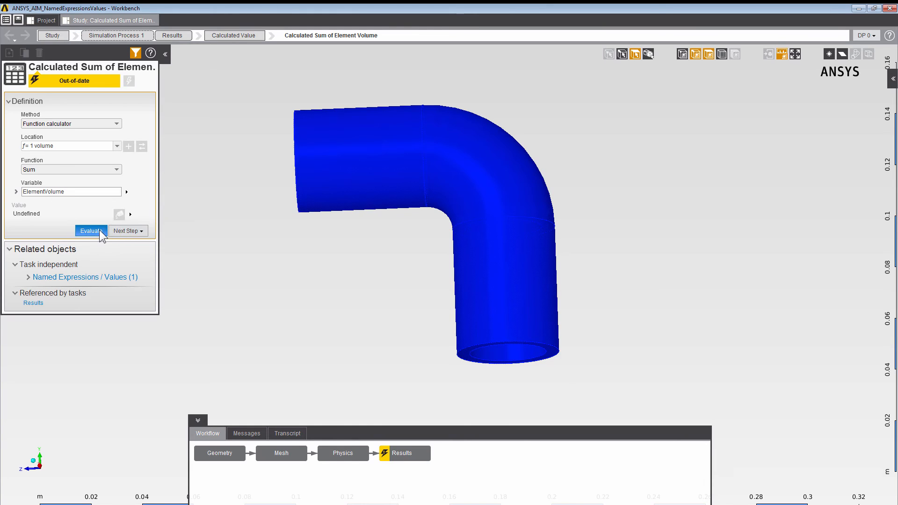
click(91, 231)
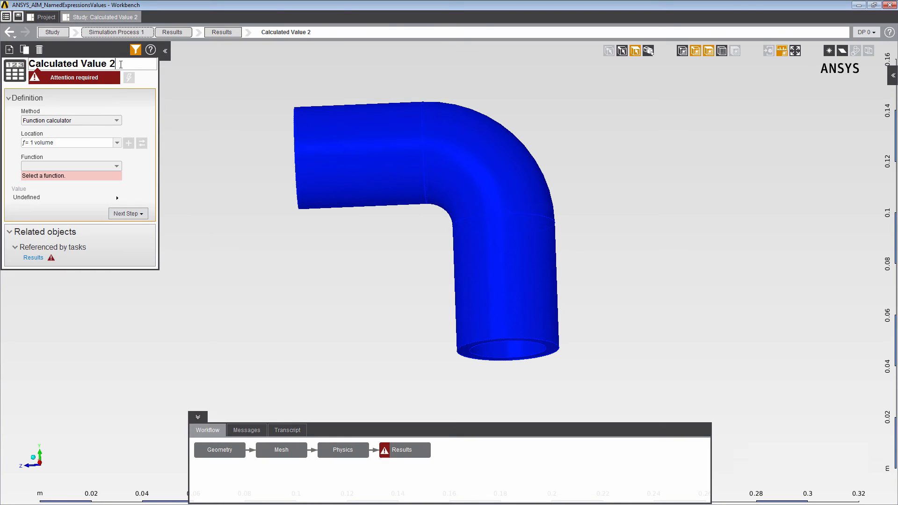
Rename the new value to Calculated Mass and define it as the expression MyDensity*MyVolume
double_click(96, 63)
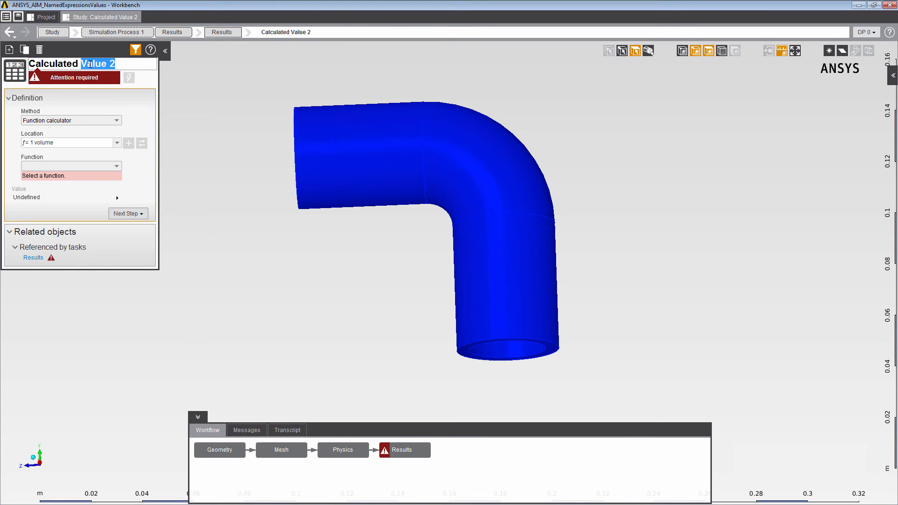
text(Mass)
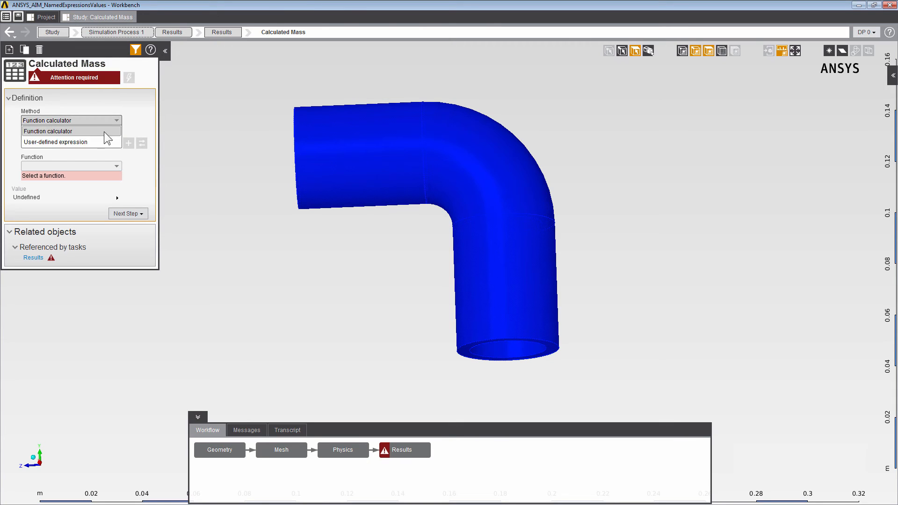
click(56, 142)
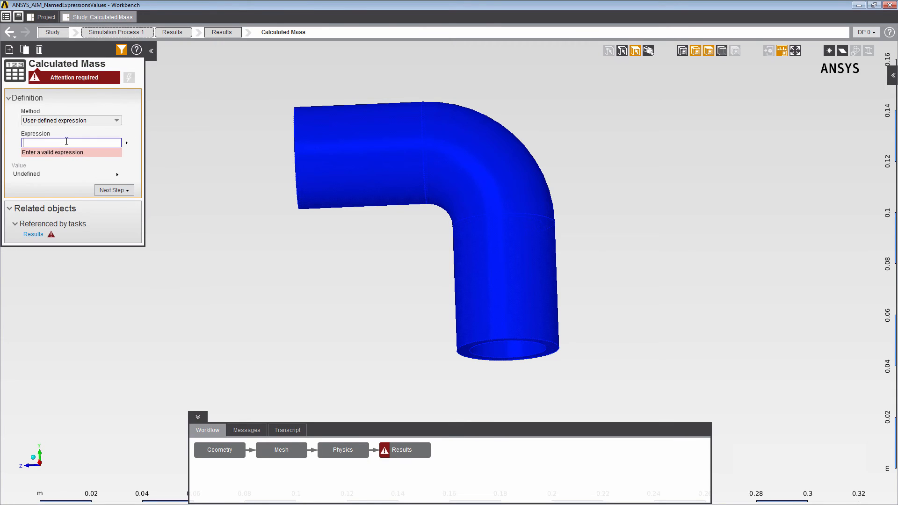
text(MyDensity*My)
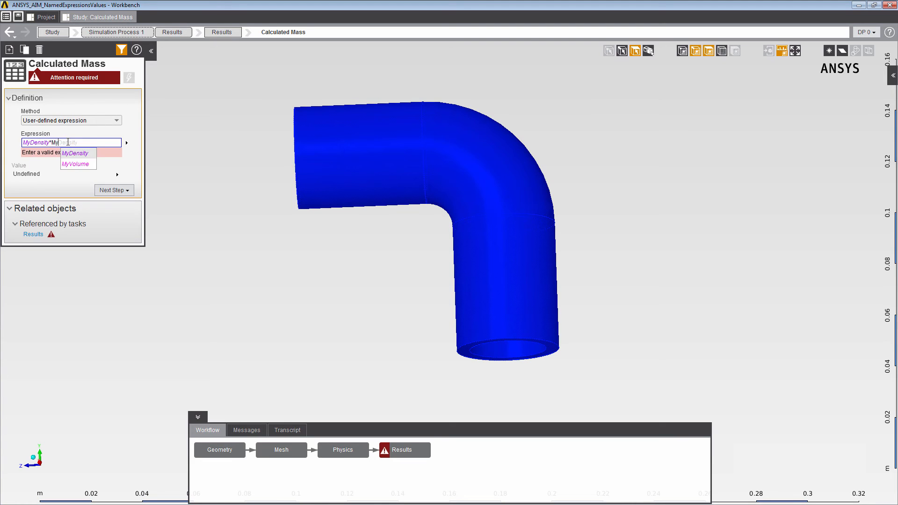
click(73, 165)
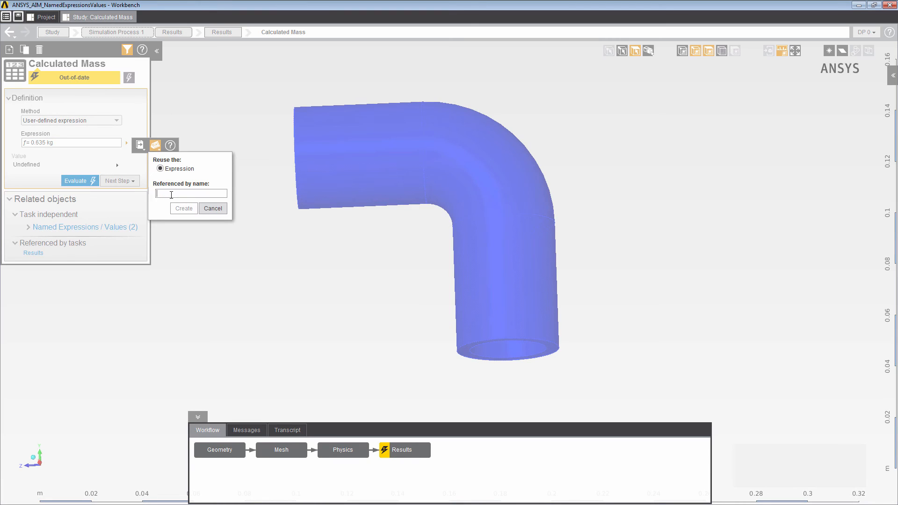
Save the Calculated Mass expression as the named expression TotalMass
text(TotalMass)
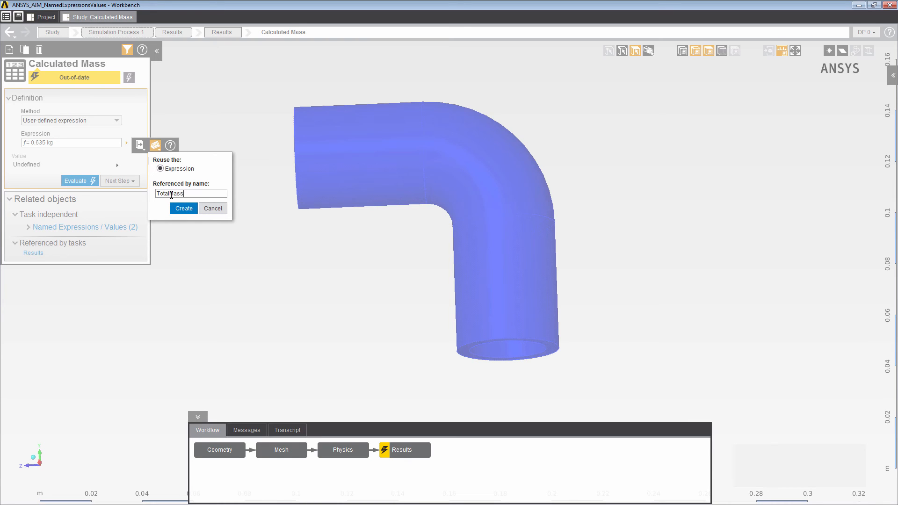
click(184, 208)
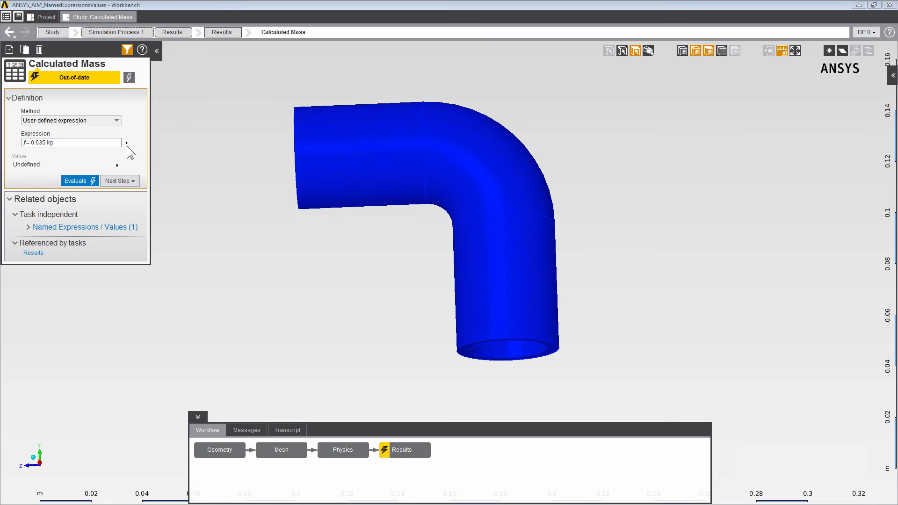
click(84, 32)
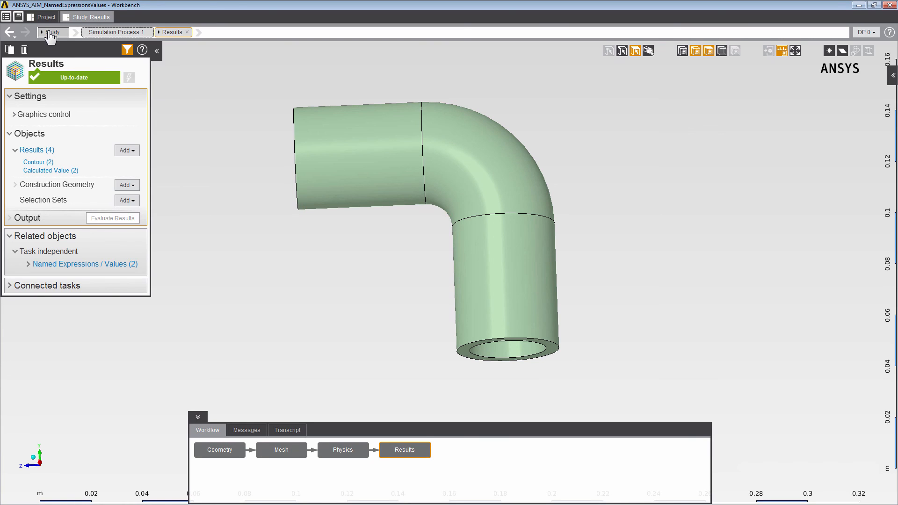
Show the study's Named Expressions / Values table with all seven entries
click(51, 32)
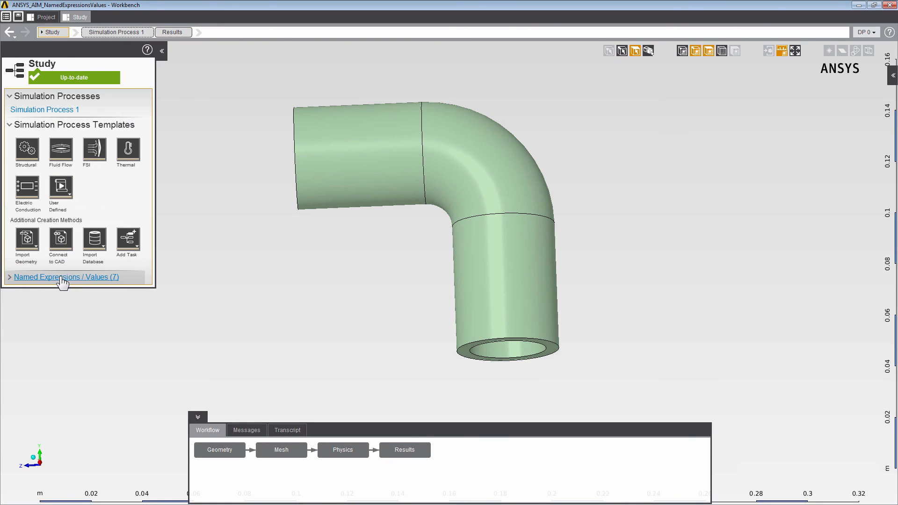
click(66, 277)
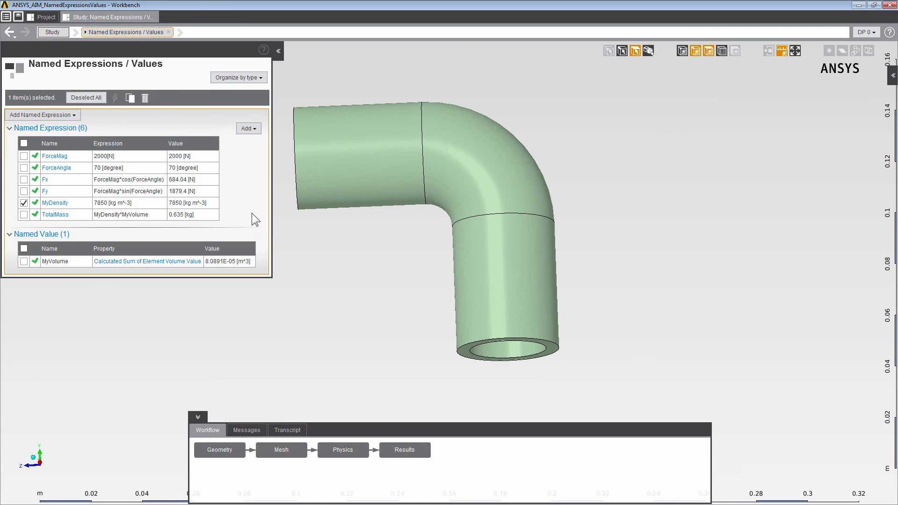
mouse_move(187, 227)
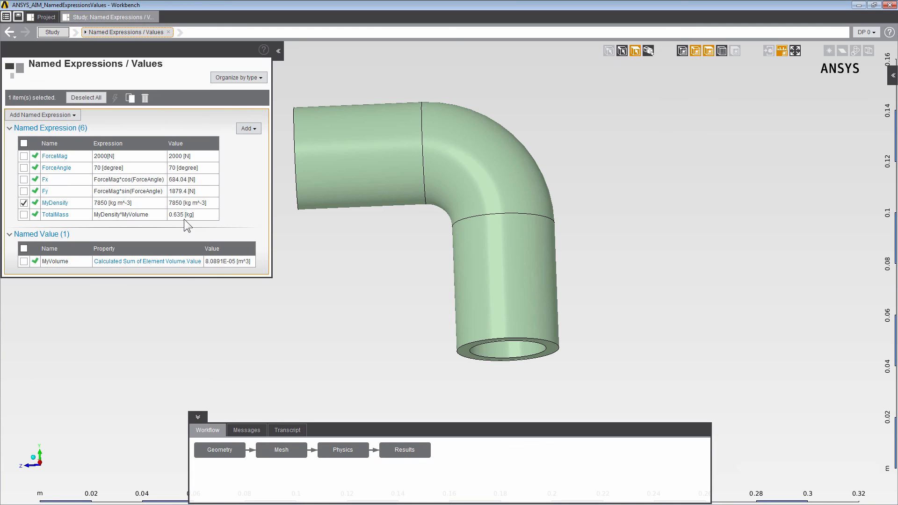
mouse_move(98, 228)
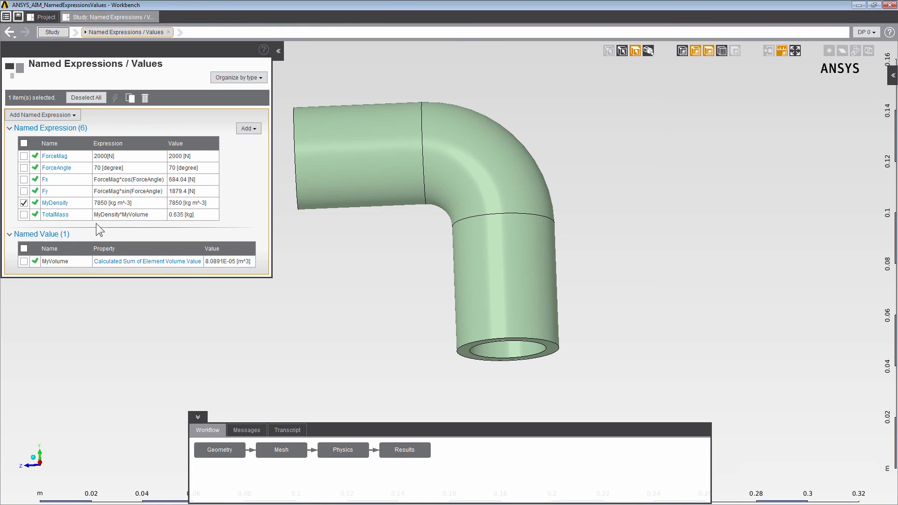